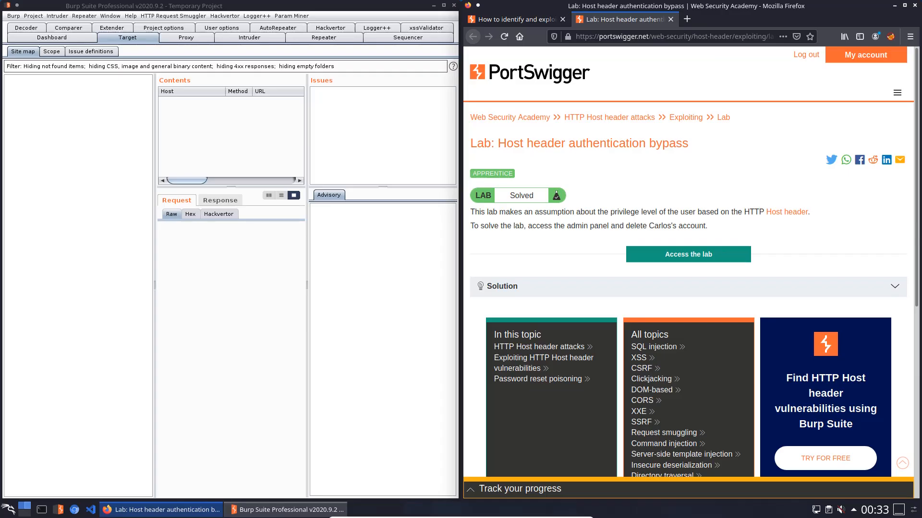
{"action": "mouse_move", "coordinate": [743, 154]}
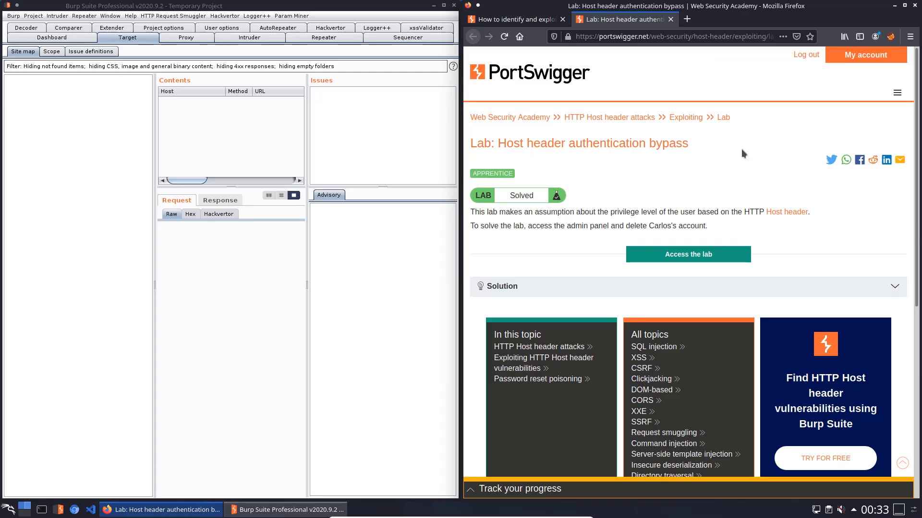
- Access the Host header authentication bypass lab and confirm FoxyProxy routes through Burp Suite
{"action": "left_click", "coordinate": [687, 253]}
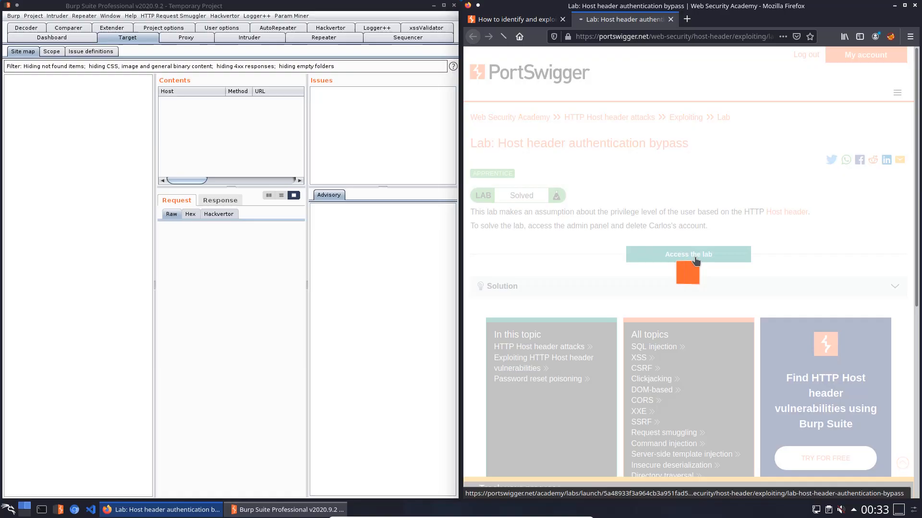
{"action": "left_click", "coordinate": [688, 254]}
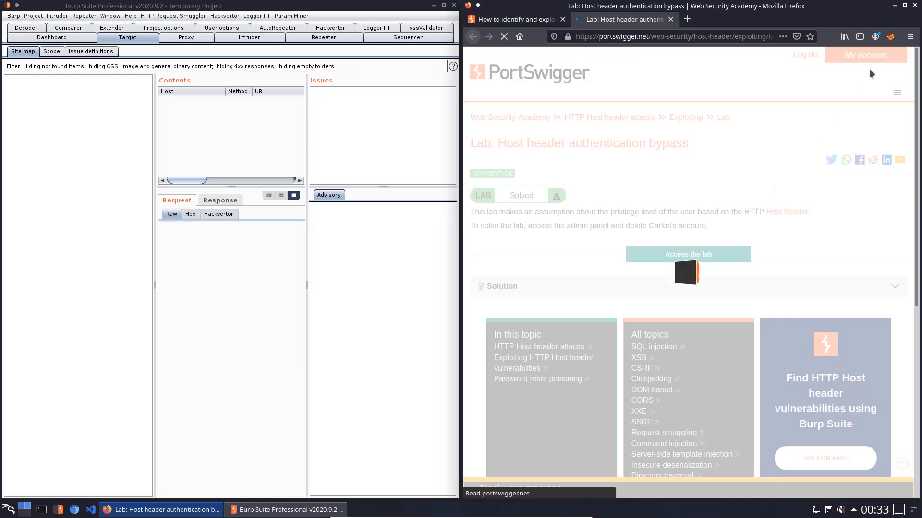
{"action": "left_click", "coordinate": [890, 37]}
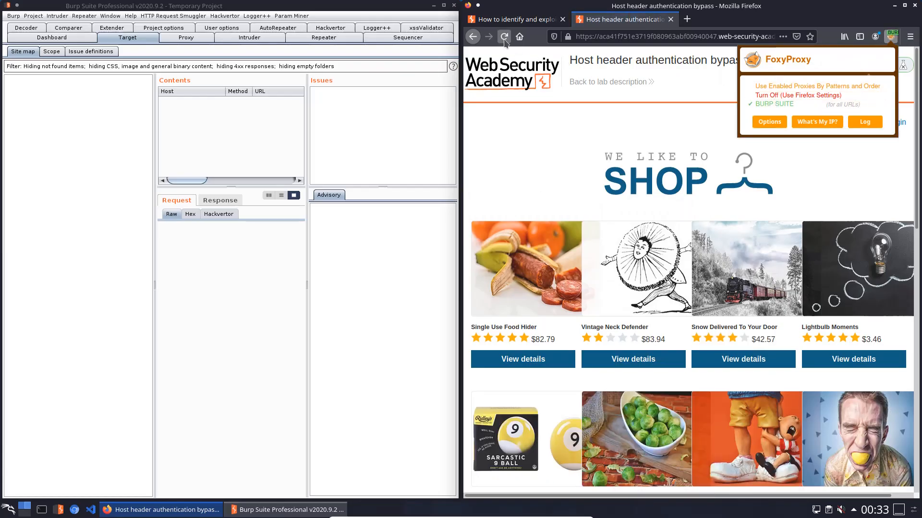
- Reload the shop page and select the captured GET / request in Proxy HTTP history
{"action": "left_click", "coordinate": [504, 36]}
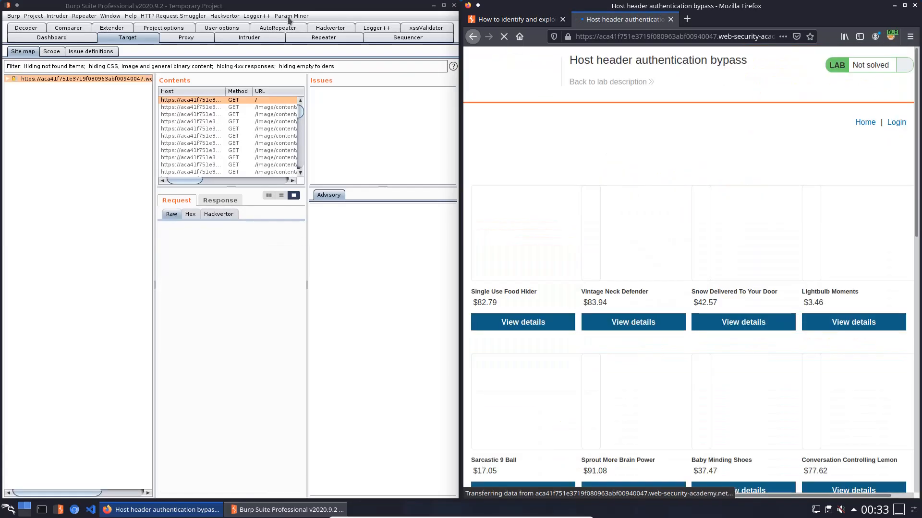
{"action": "left_click", "coordinate": [185, 37]}
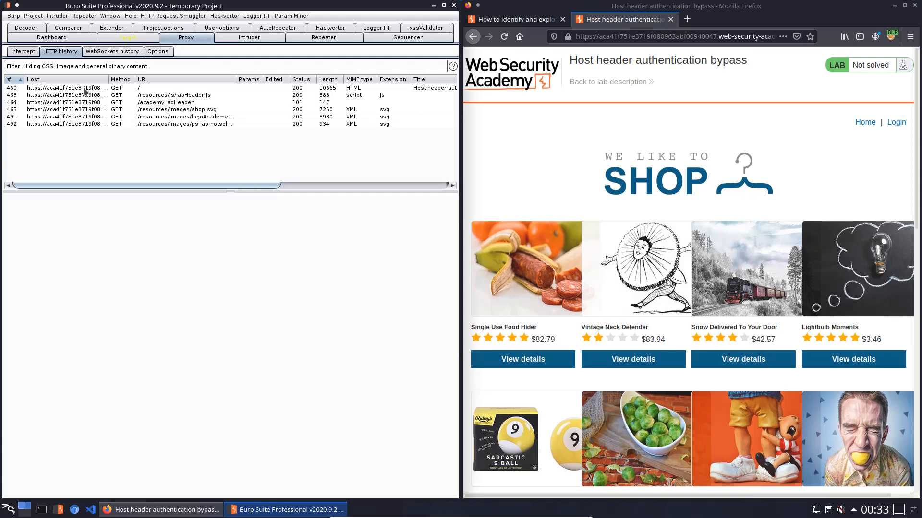
{"action": "left_click", "coordinate": [64, 87]}
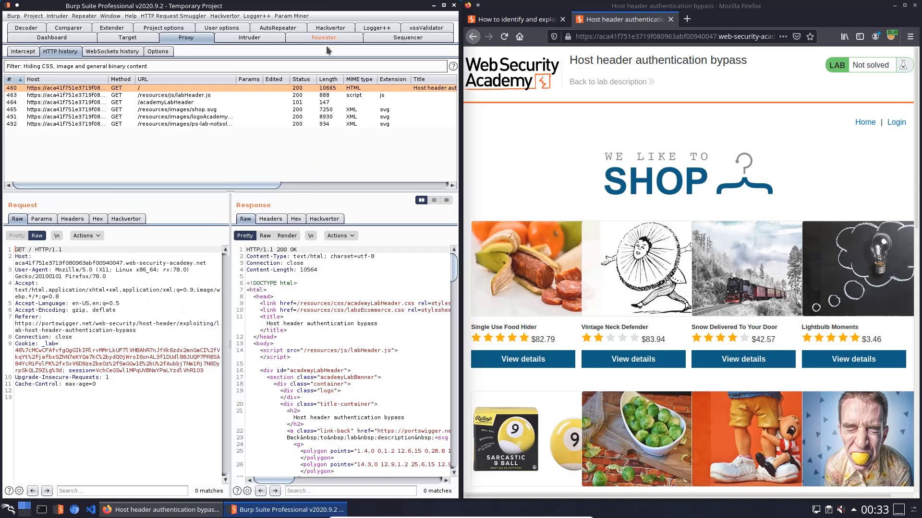
- In Repeater, change the GET / Host header to end in .com and confirm a 200 OK response
{"action": "left_click", "coordinate": [323, 38]}
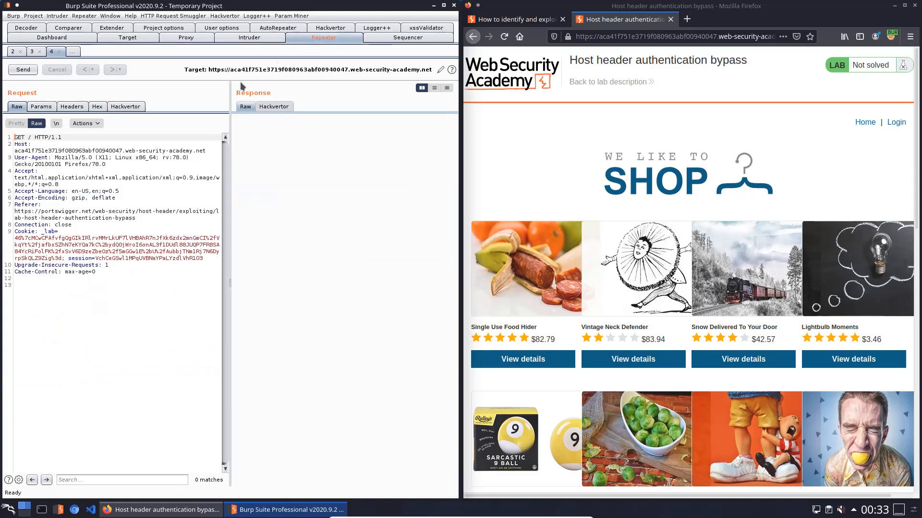
{"action": "left_click", "coordinate": [207, 150]}
{"action": "type", "text": "com"}
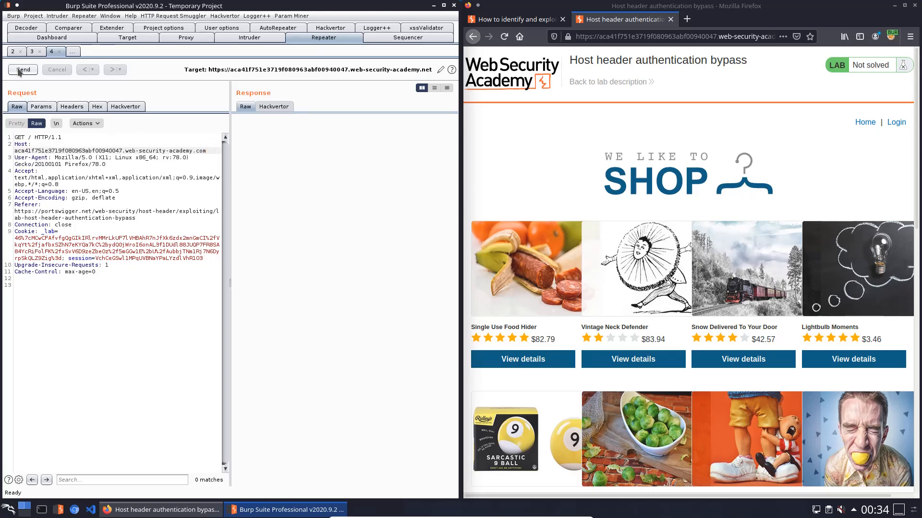
{"action": "left_click", "coordinate": [22, 70]}
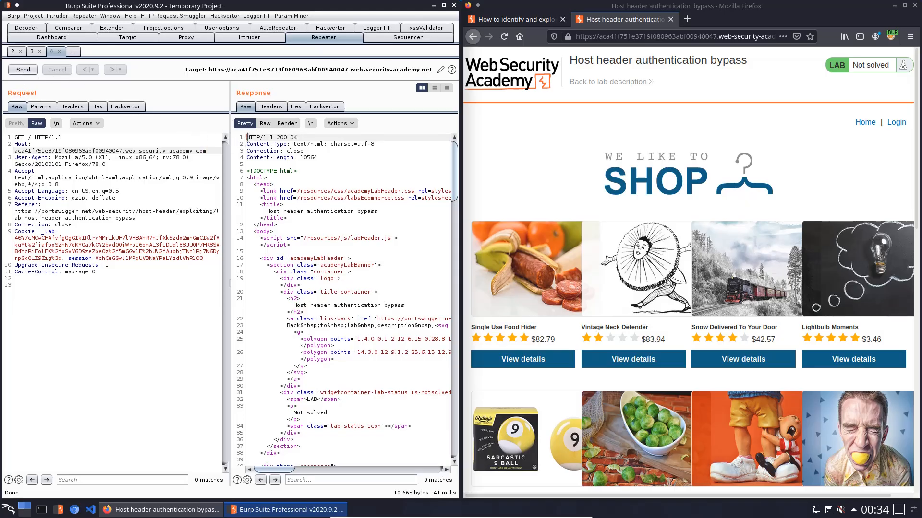
{"action": "double_click", "coordinate": [270, 136]}
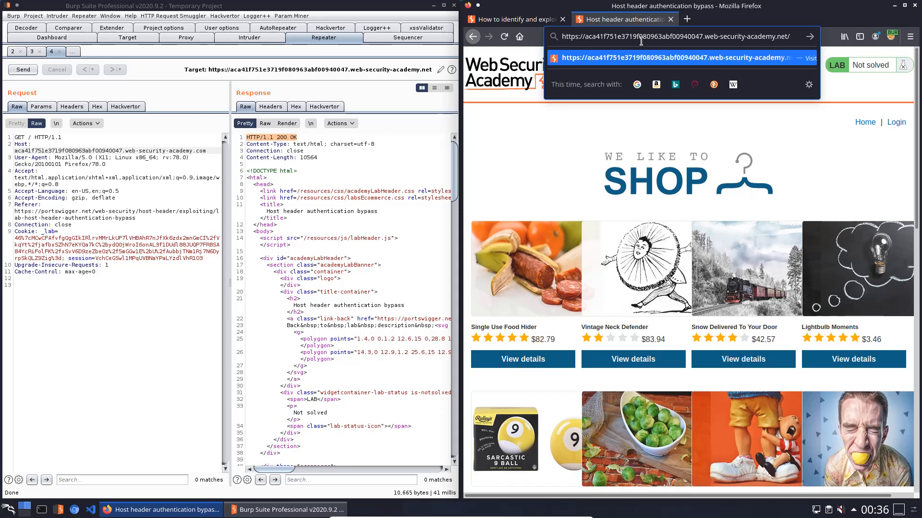
- Load /robots.txt, spot the Disallow: /admin entry, and browse to /admin
{"action": "type", "text": "rob"}
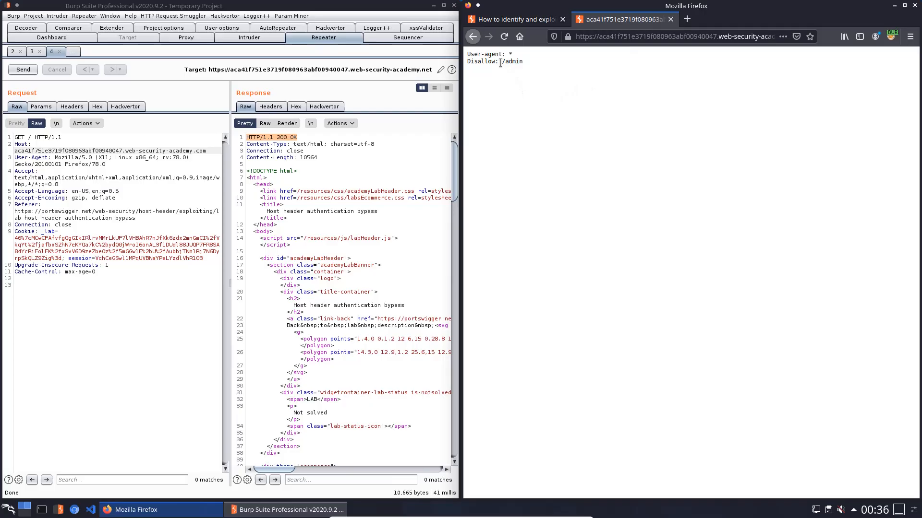
{"action": "double_click", "coordinate": [511, 61]}
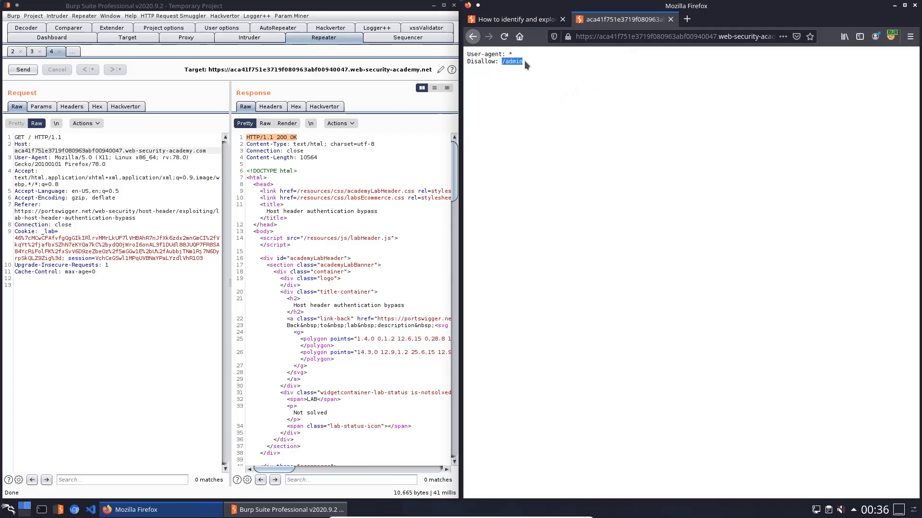
{"action": "left_click", "coordinate": [673, 36]}
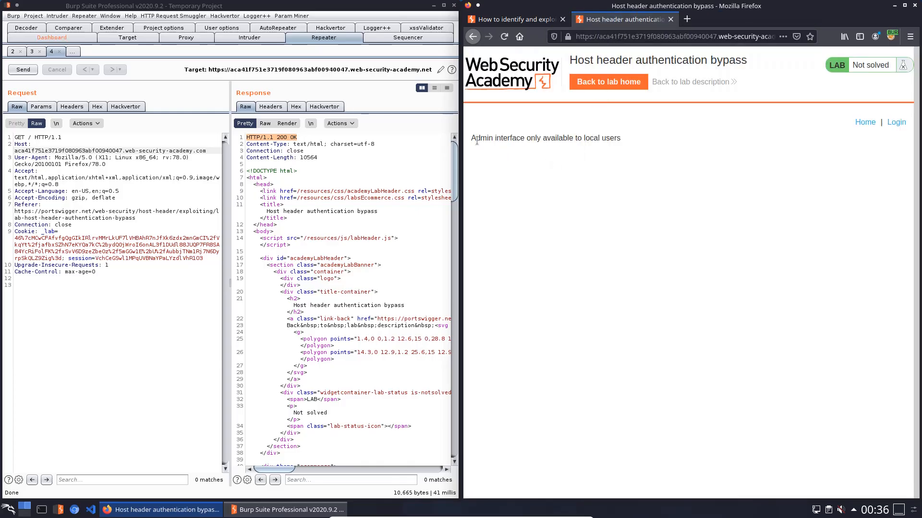
- Highlight the 'only available to local users' message, then return to Burp's HTTP history
{"action": "left_click_drag", "start_coordinate": [473, 137], "coordinate": [567, 137]}
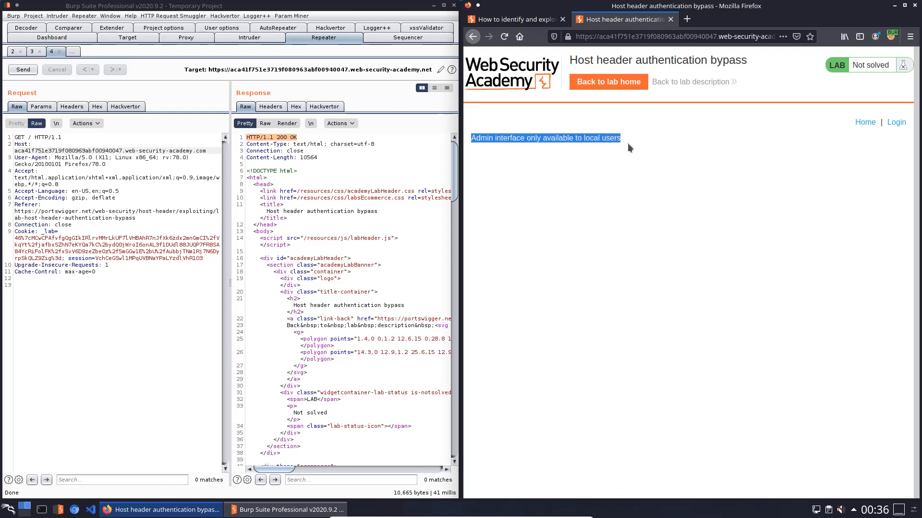
{"action": "left_click", "coordinate": [422, 169]}
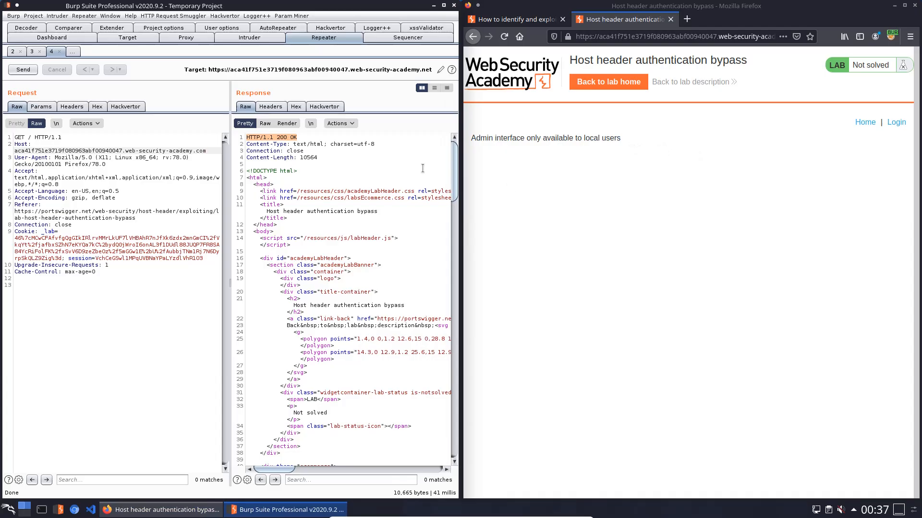
{"action": "left_click", "coordinate": [185, 37]}
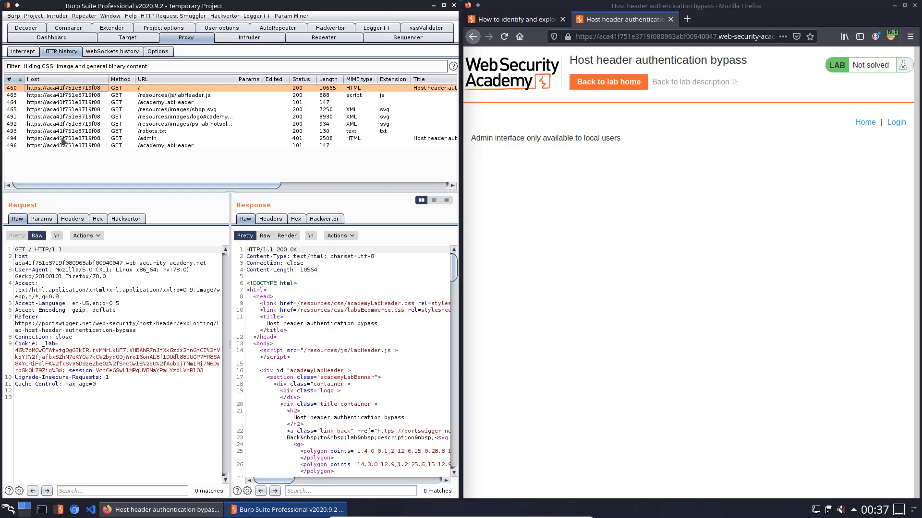
- Send the GET /admin request to Repeater, observe 401 Unauthorized, and select its Host value for replacement
{"action": "left_click", "coordinate": [147, 138]}
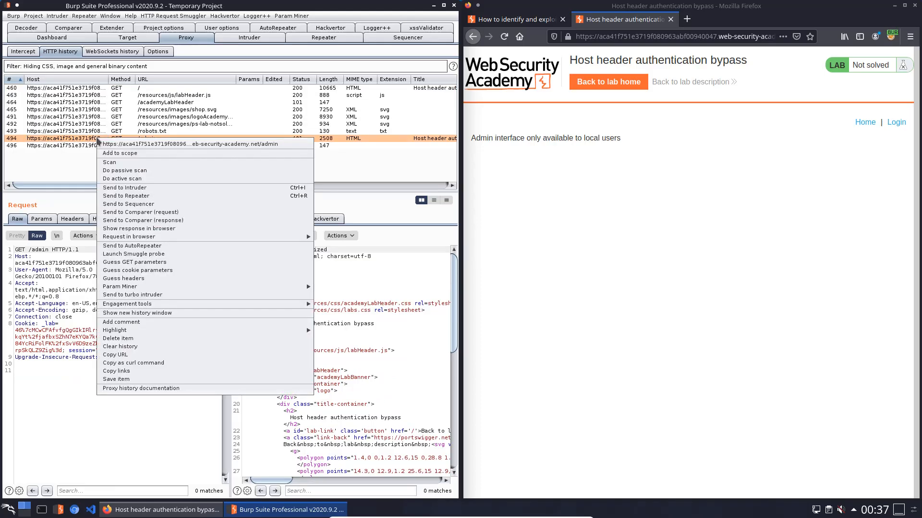
{"action": "mouse_move", "coordinate": [125, 196]}
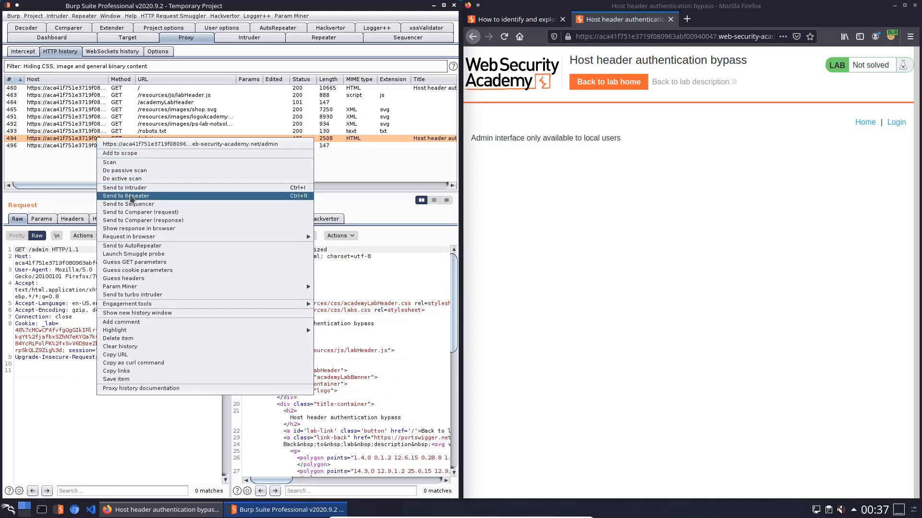
{"action": "left_click", "coordinate": [124, 196]}
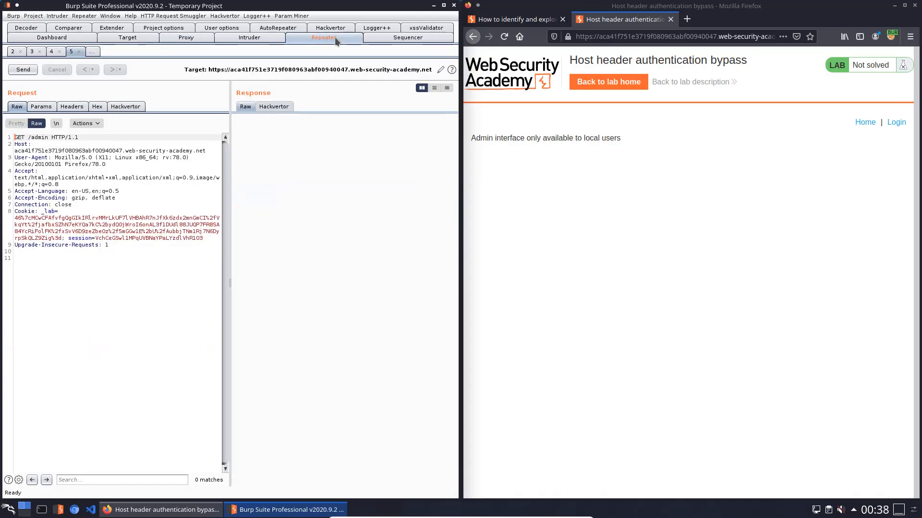
{"action": "mouse_move", "coordinate": [100, 101]}
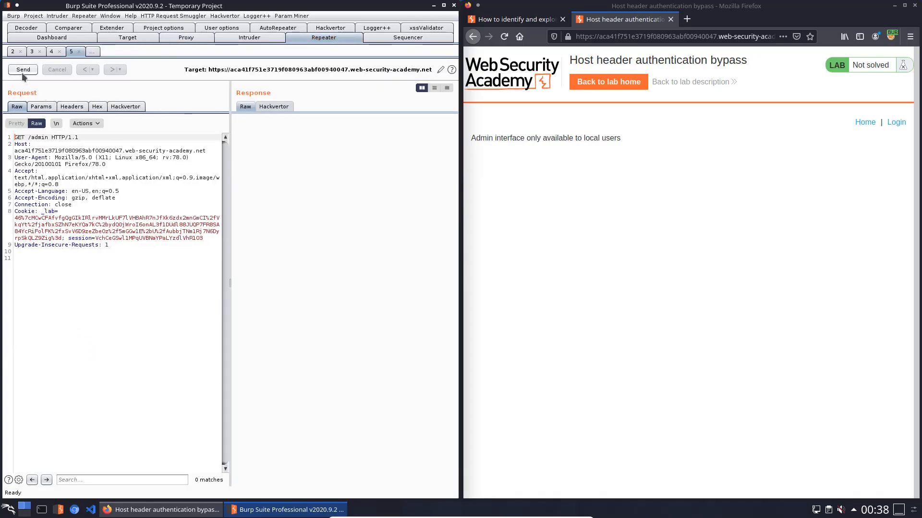
{"action": "left_click", "coordinate": [22, 69]}
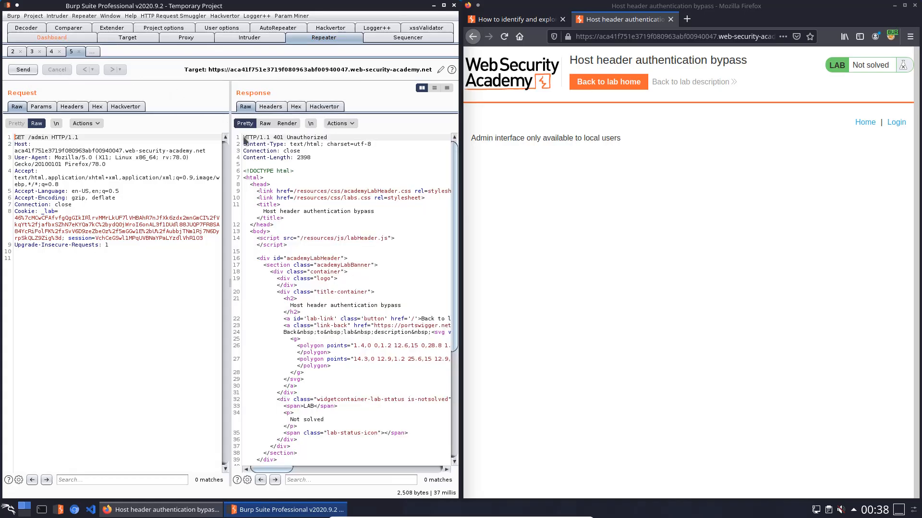
{"action": "double_click", "coordinate": [251, 137]}
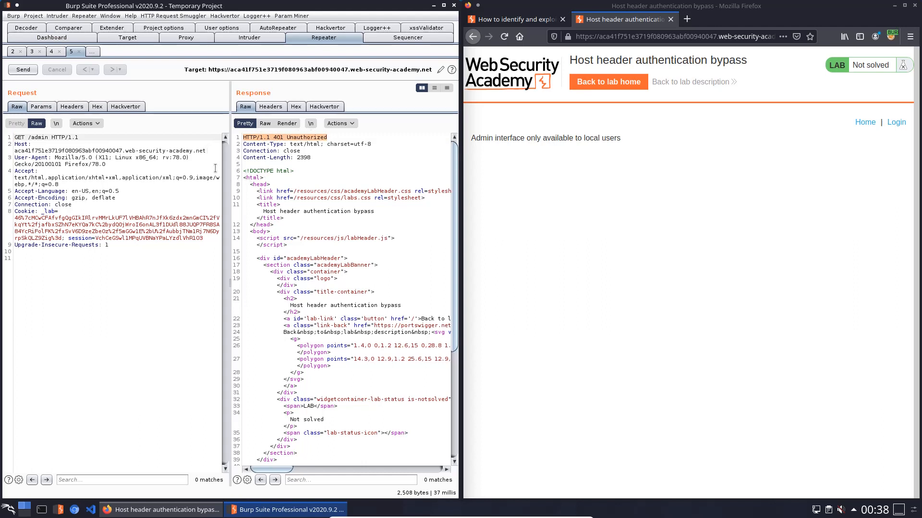
{"action": "left_click_drag", "start_coordinate": [20, 158], "coordinate": [132, 158]}
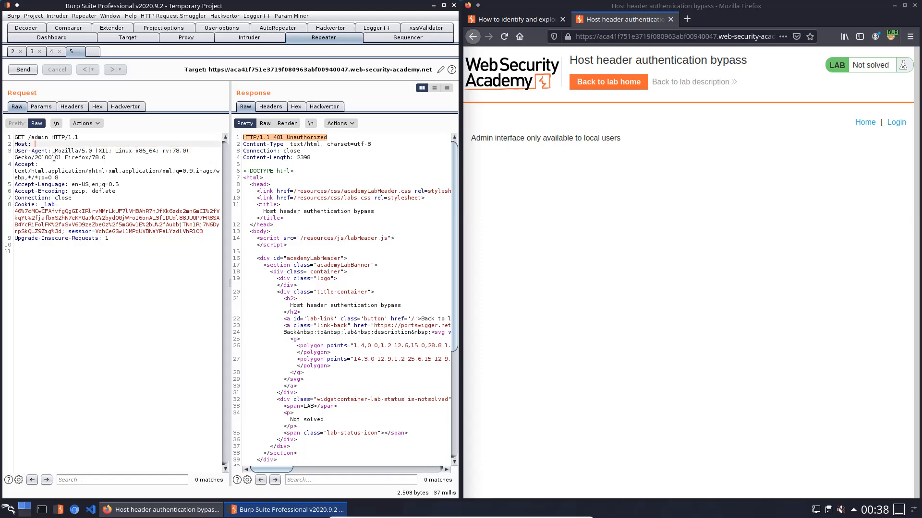
- Enter localhost as the Host, resend /admin for a 200 OK, and select the request path for editing
{"action": "type", "text": "localhost"}
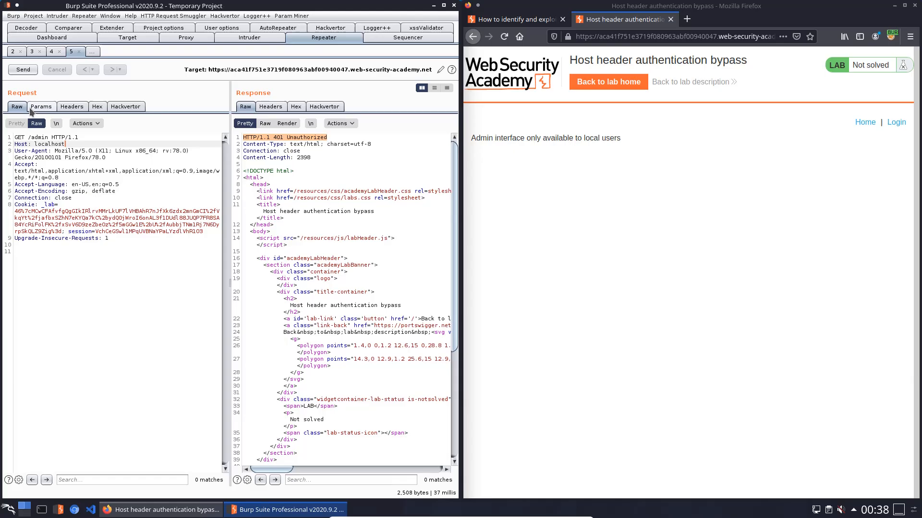
{"action": "left_click", "coordinate": [22, 69]}
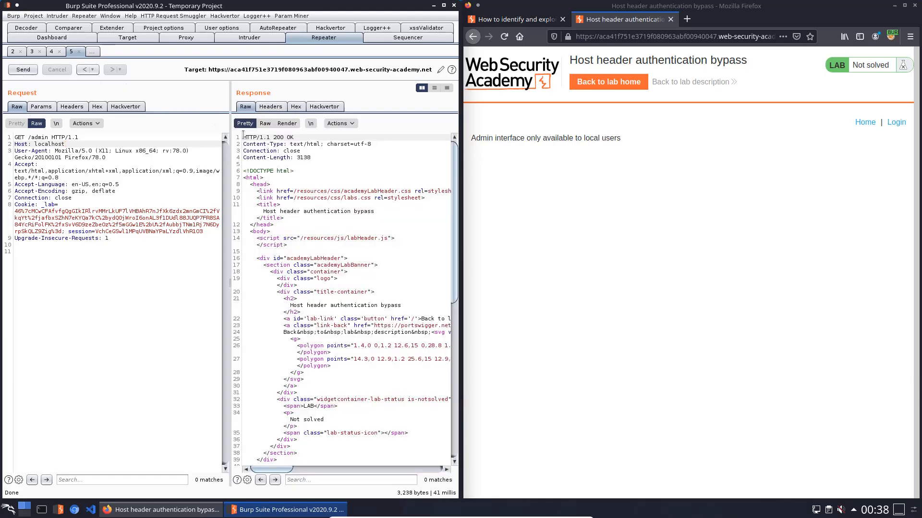
{"action": "double_click", "coordinate": [268, 137]}
{"action": "type", "text": "/delete?username="}
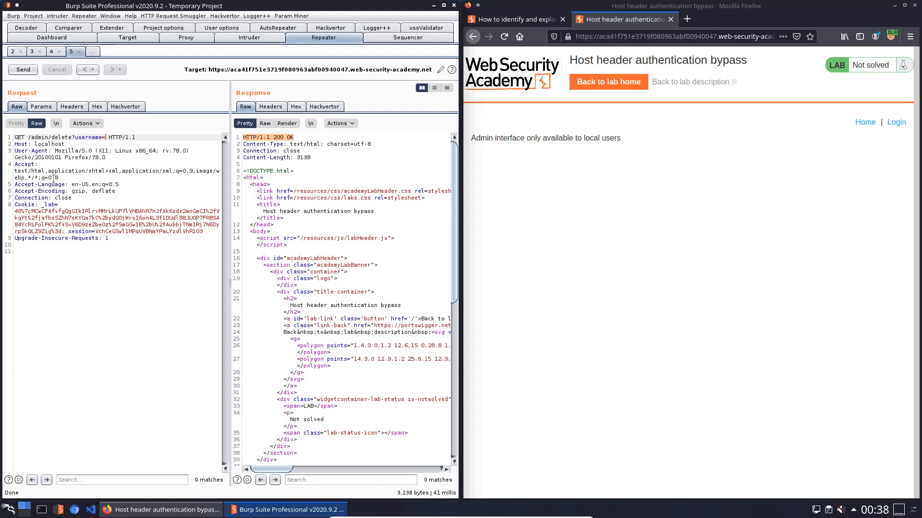
- Send GET /admin/delete?username=carlos with Host localhost, getting 302 Found and solving the lab
{"action": "type", "text": "carlos"}
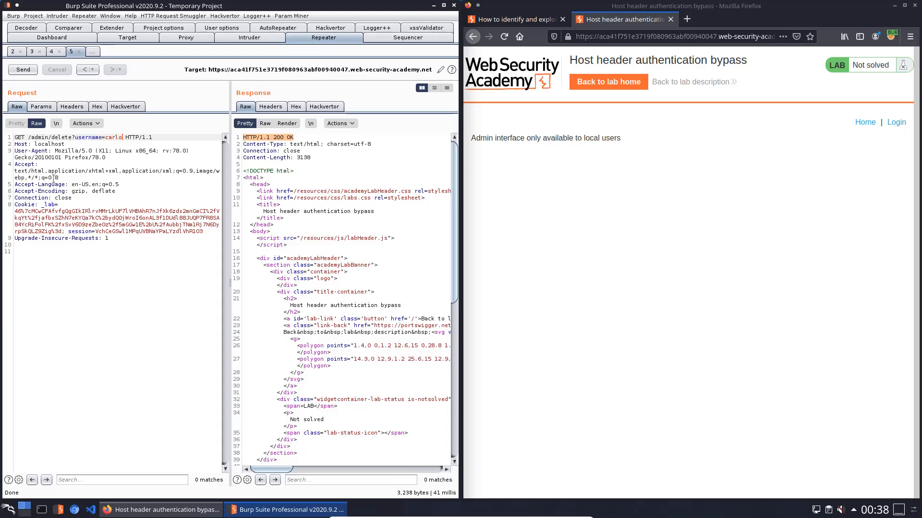
{"action": "type", "text": "s"}
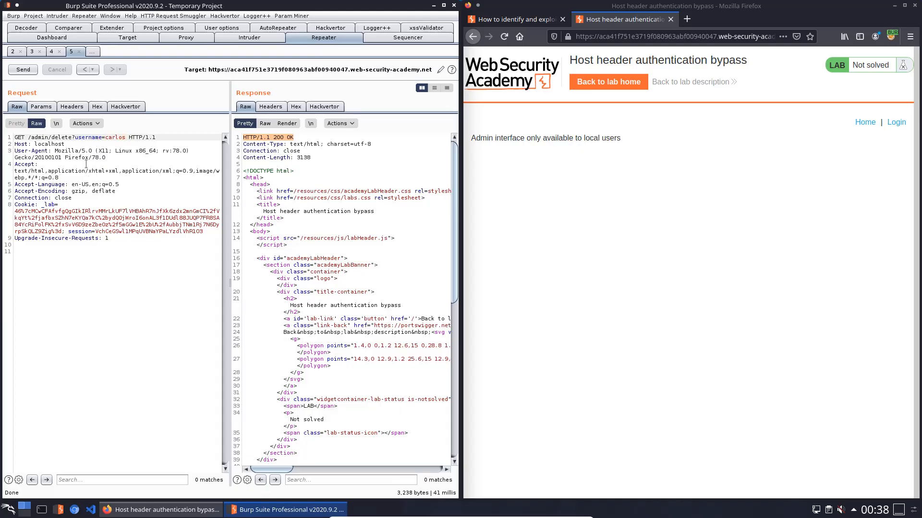
{"action": "left_click", "coordinate": [22, 69]}
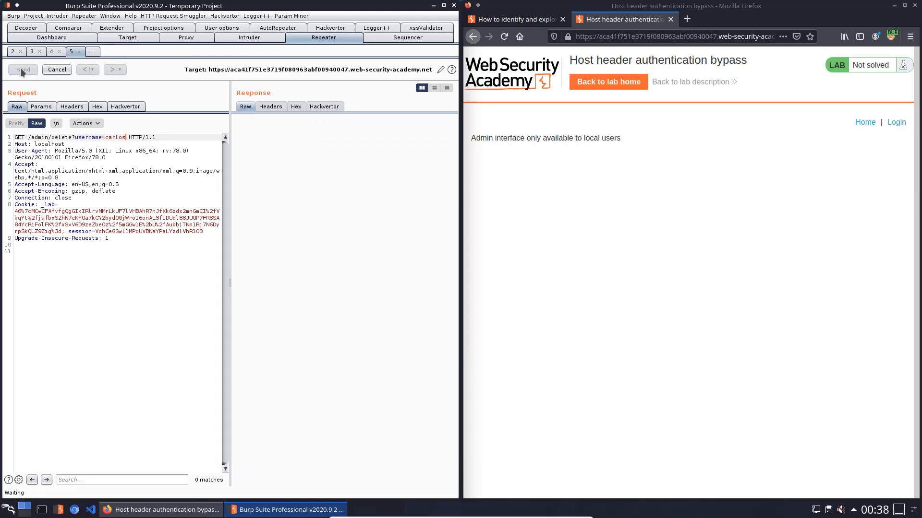
{"action": "left_click", "coordinate": [22, 69]}
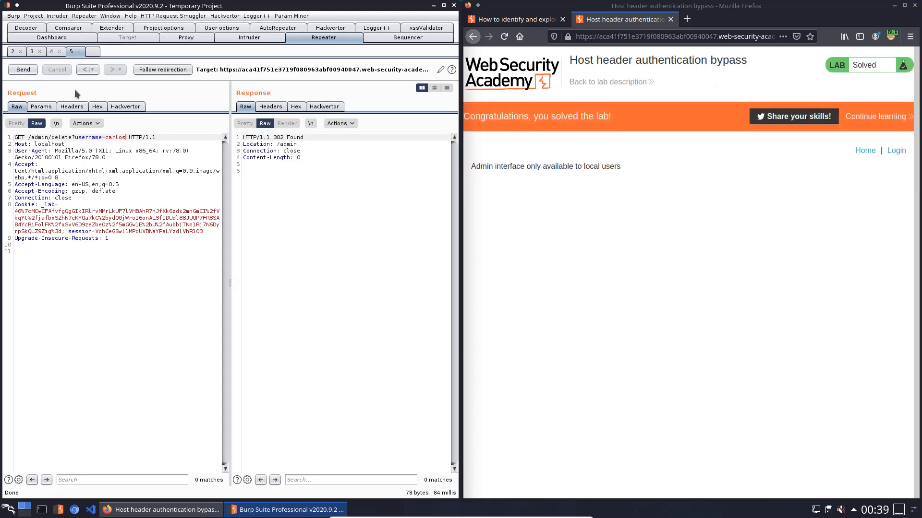